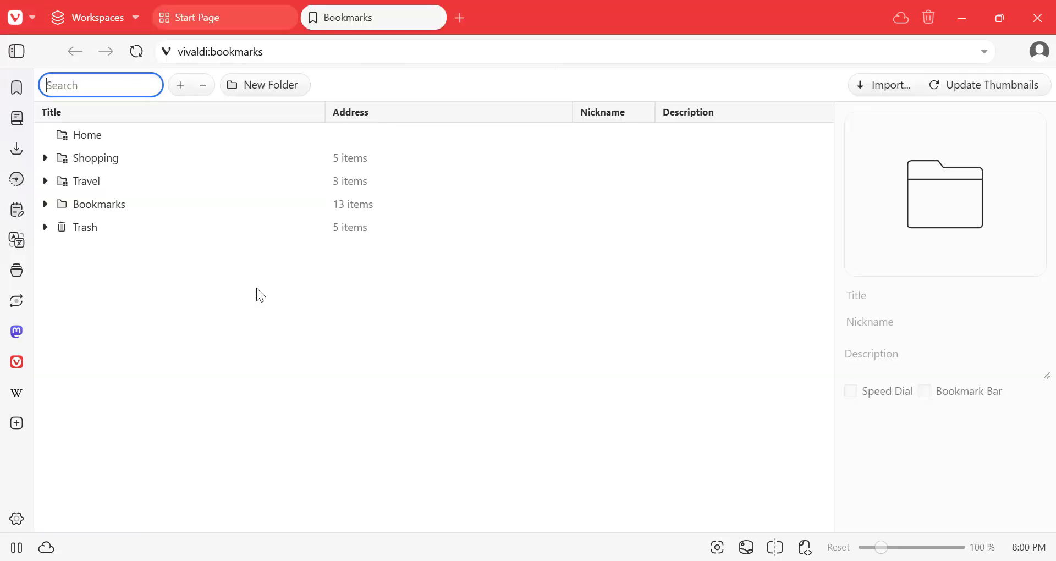
left_click(884, 85)
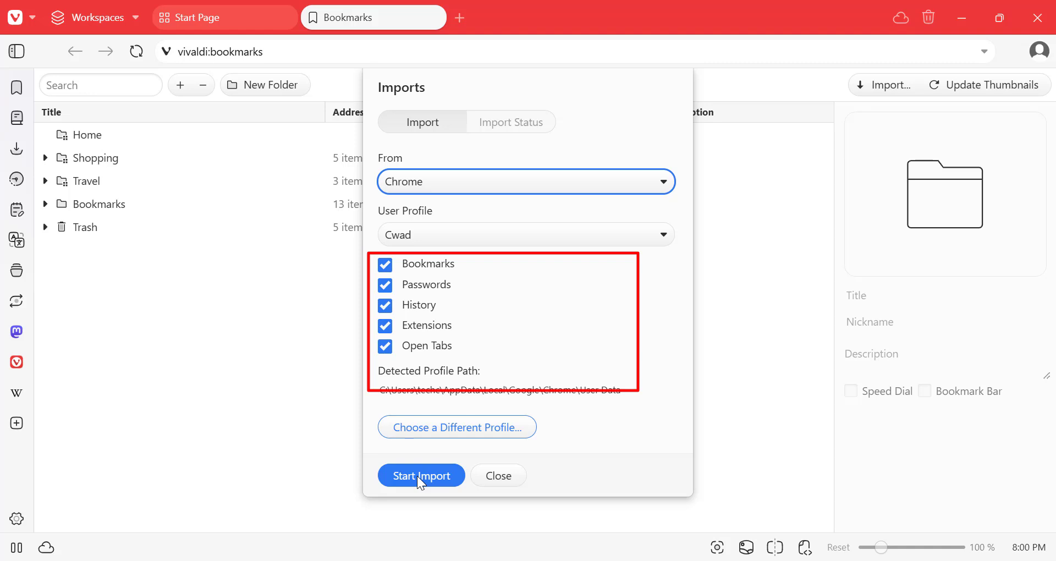